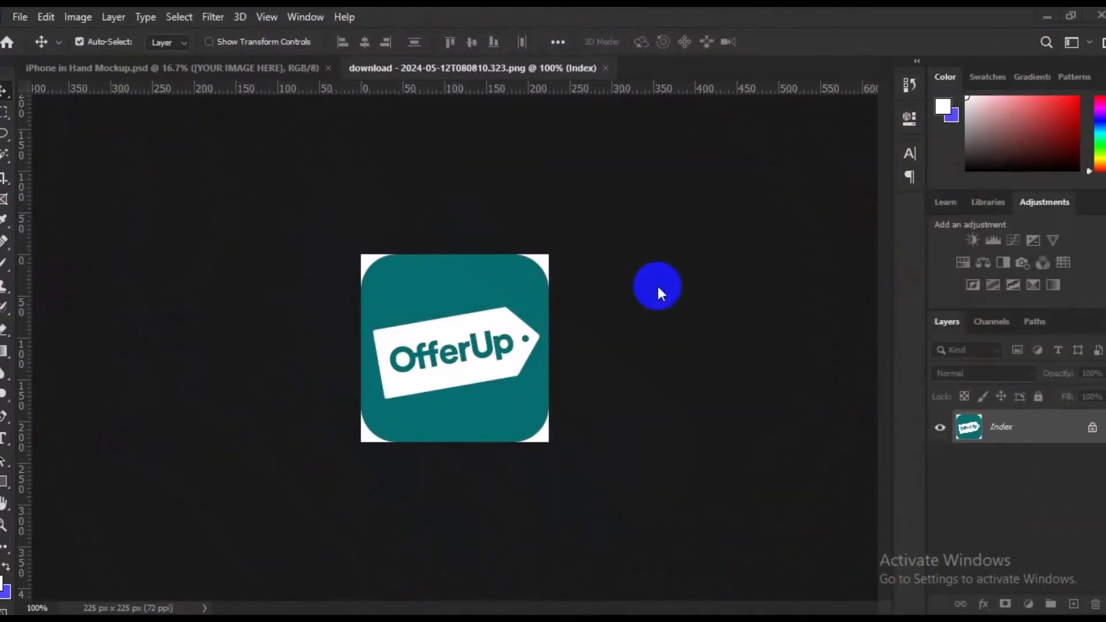
mouse_move(904, 461)
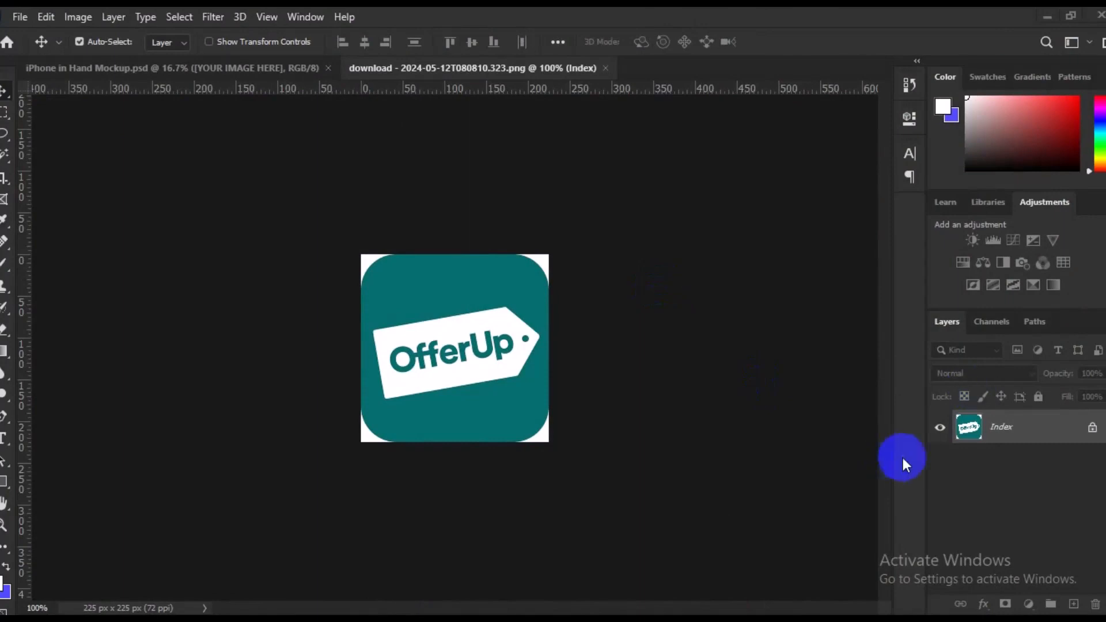
mouse_move(1030, 457)
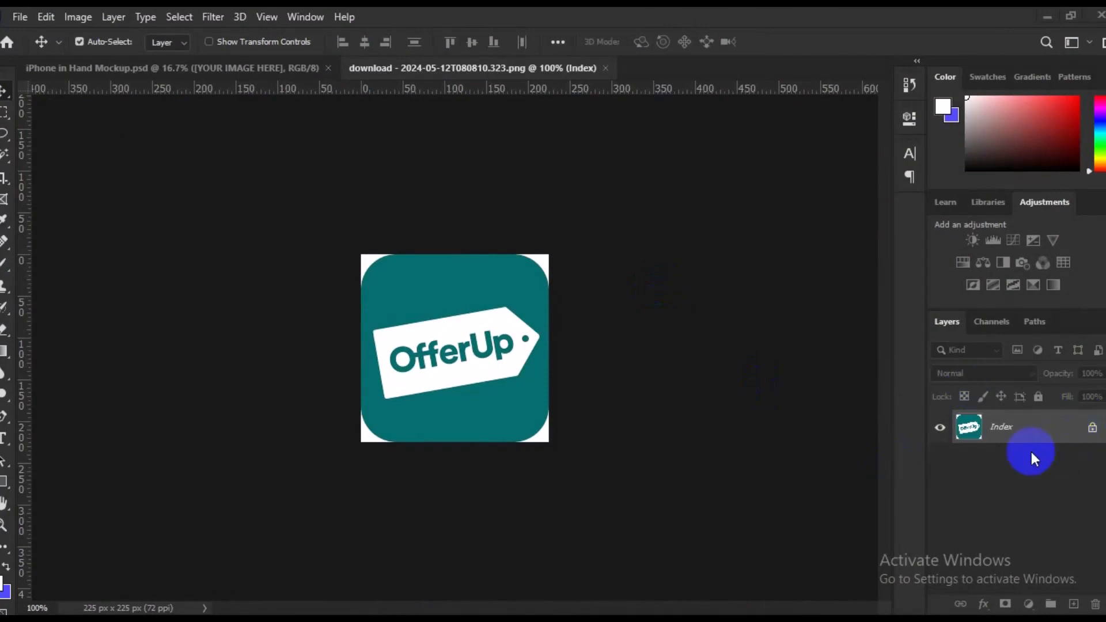
mouse_move(1055, 437)
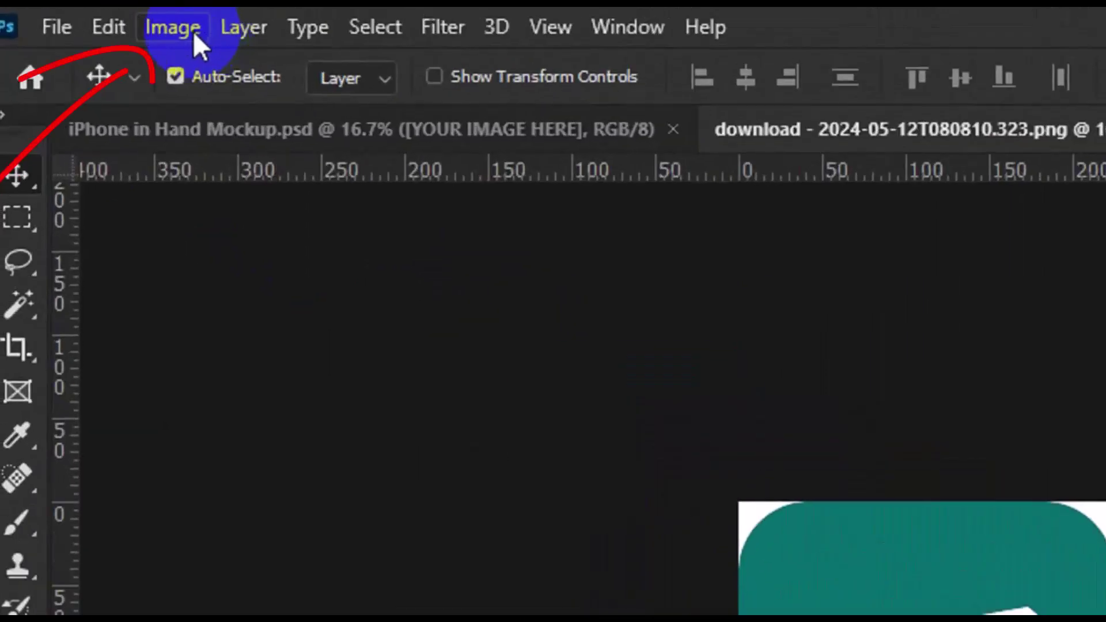
Step: Convert the OfferUp logo image from Indexed Color to RGB Color mode
click(172, 28)
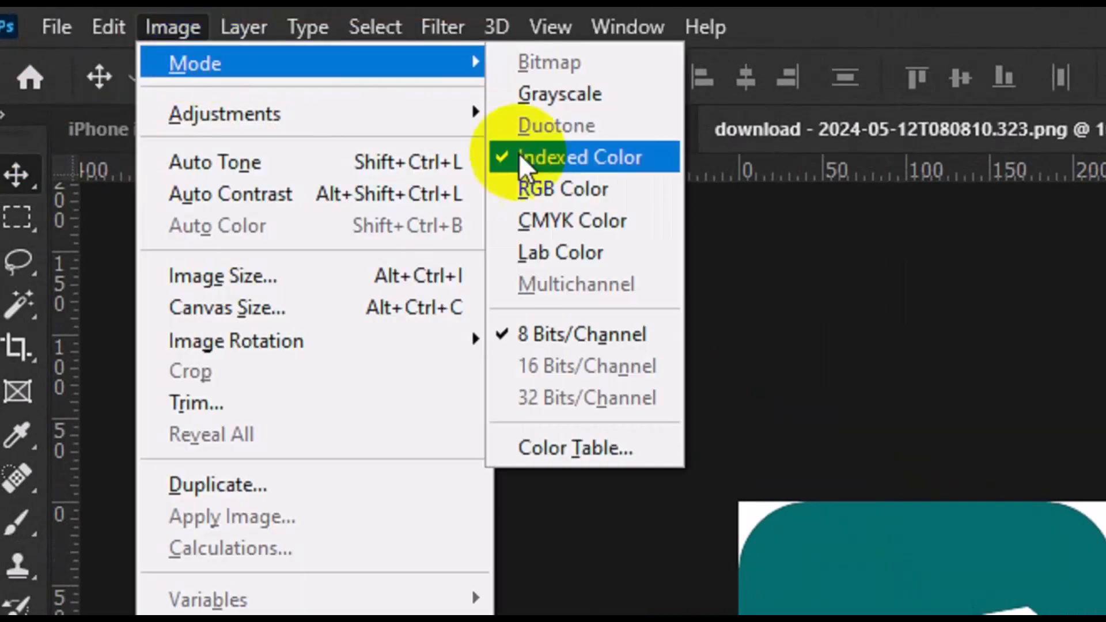
click(562, 188)
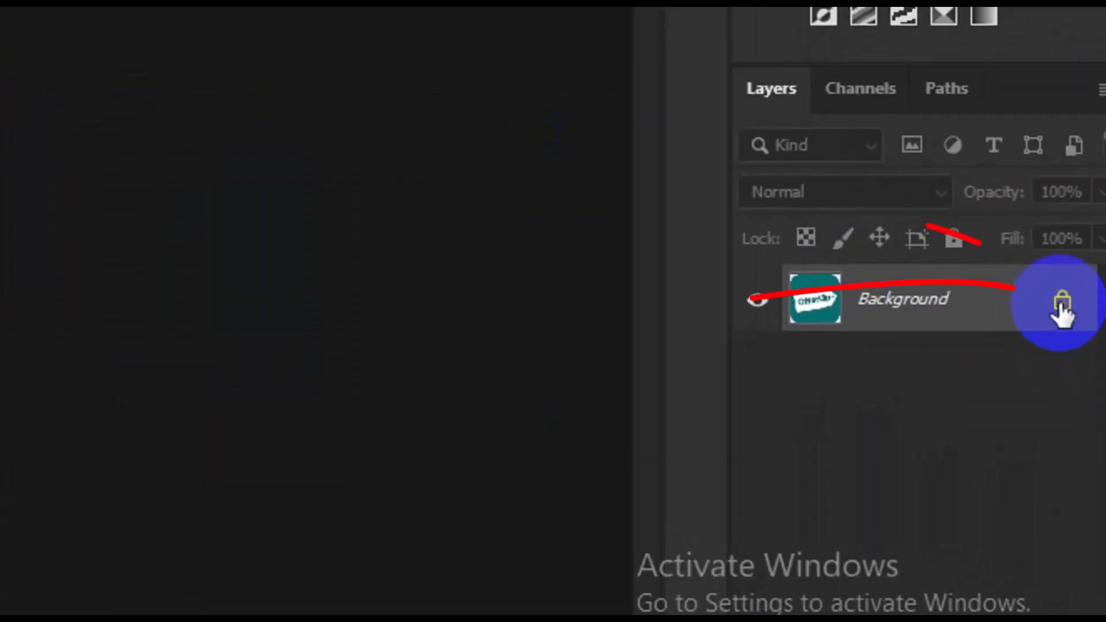
Step: Unlock the logo's Background layer so it becomes Layer 0
click(1062, 300)
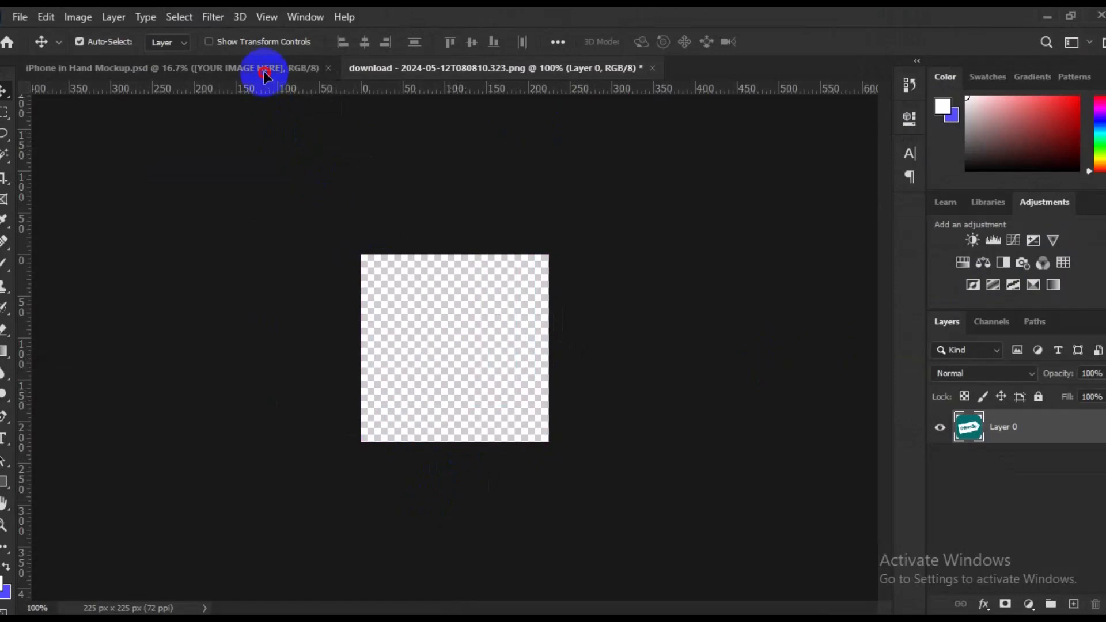
Step: Drop Layer 0 into the iPhone in Hand Mockup.psd canvas, then return to the PNG document
click(166, 67)
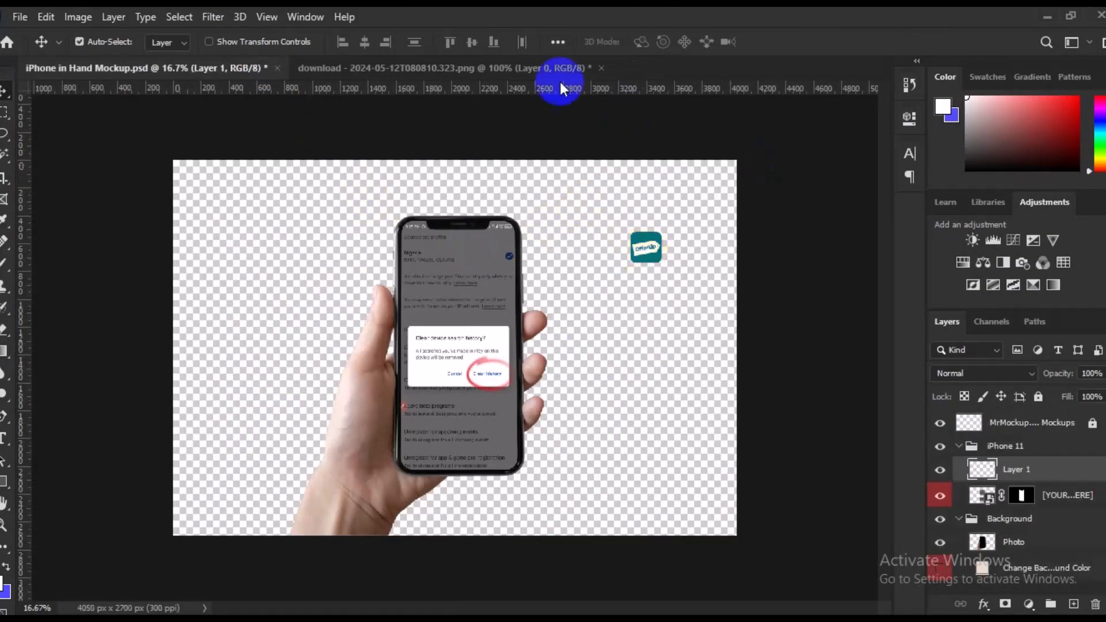
click(444, 68)
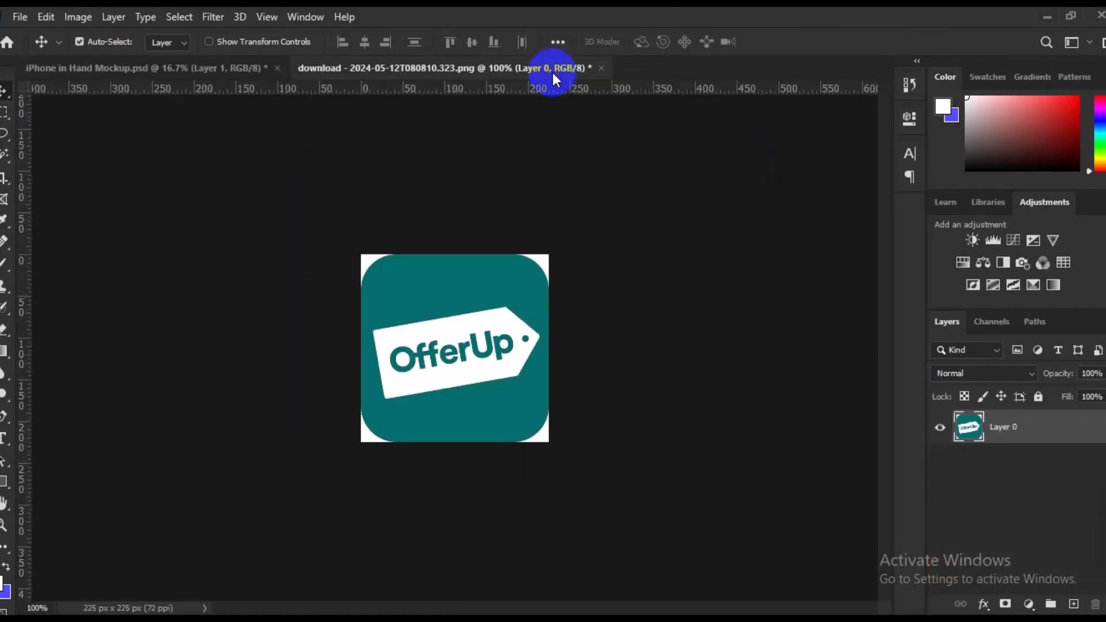